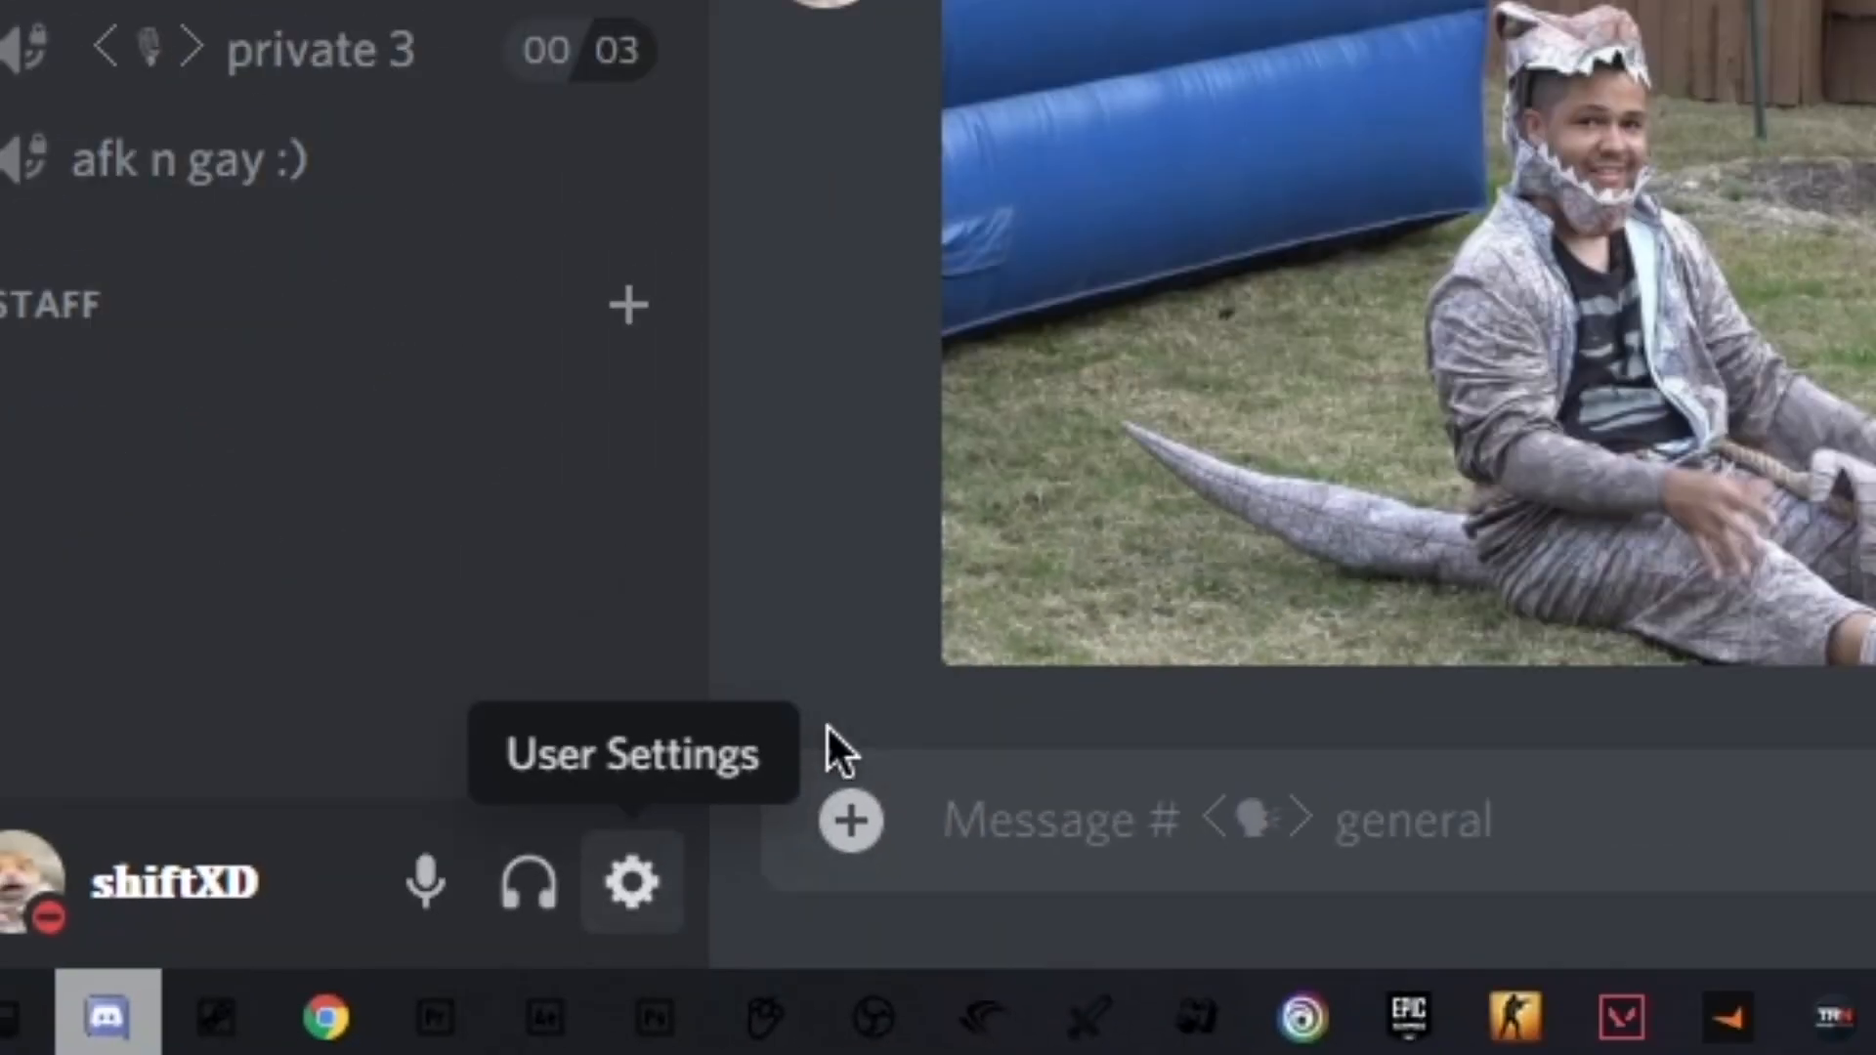
- Confirm 'Enable in-game overlay' is off under User Settings > Overlay, then close settings
click(630, 884)
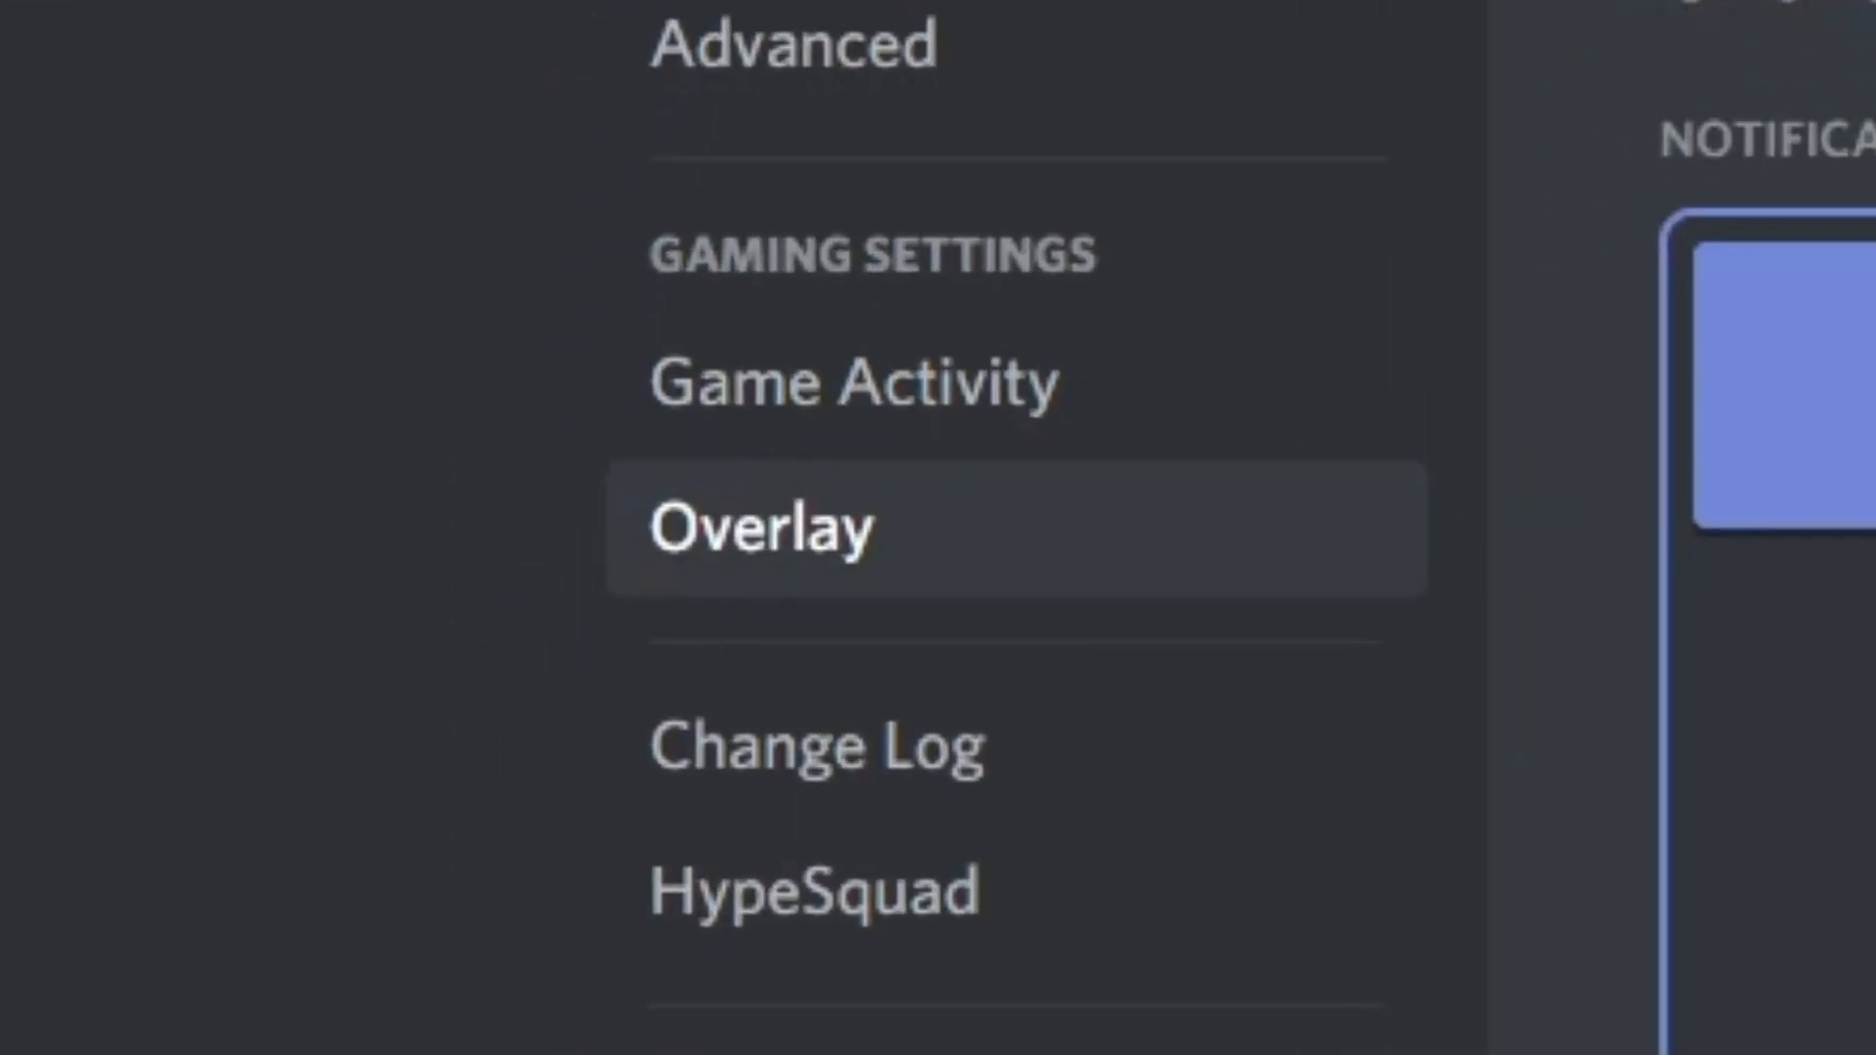
click(760, 523)
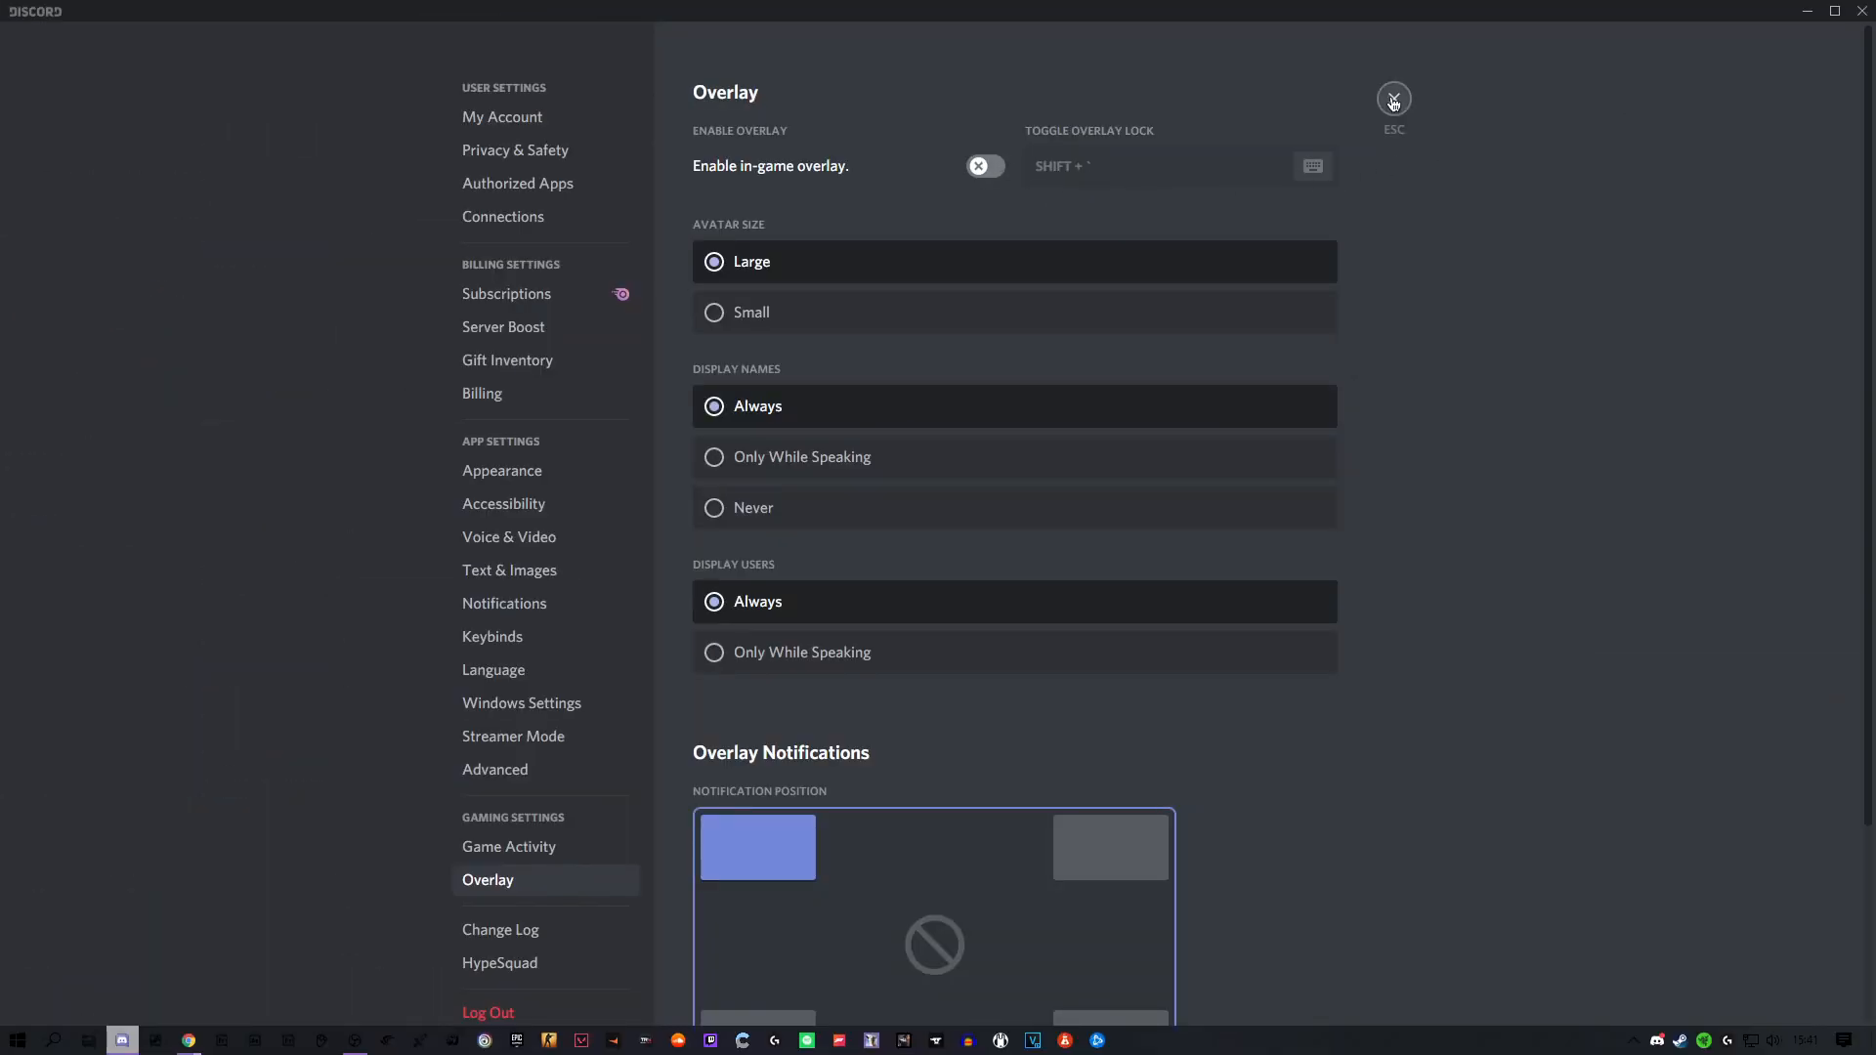
click(1392, 98)
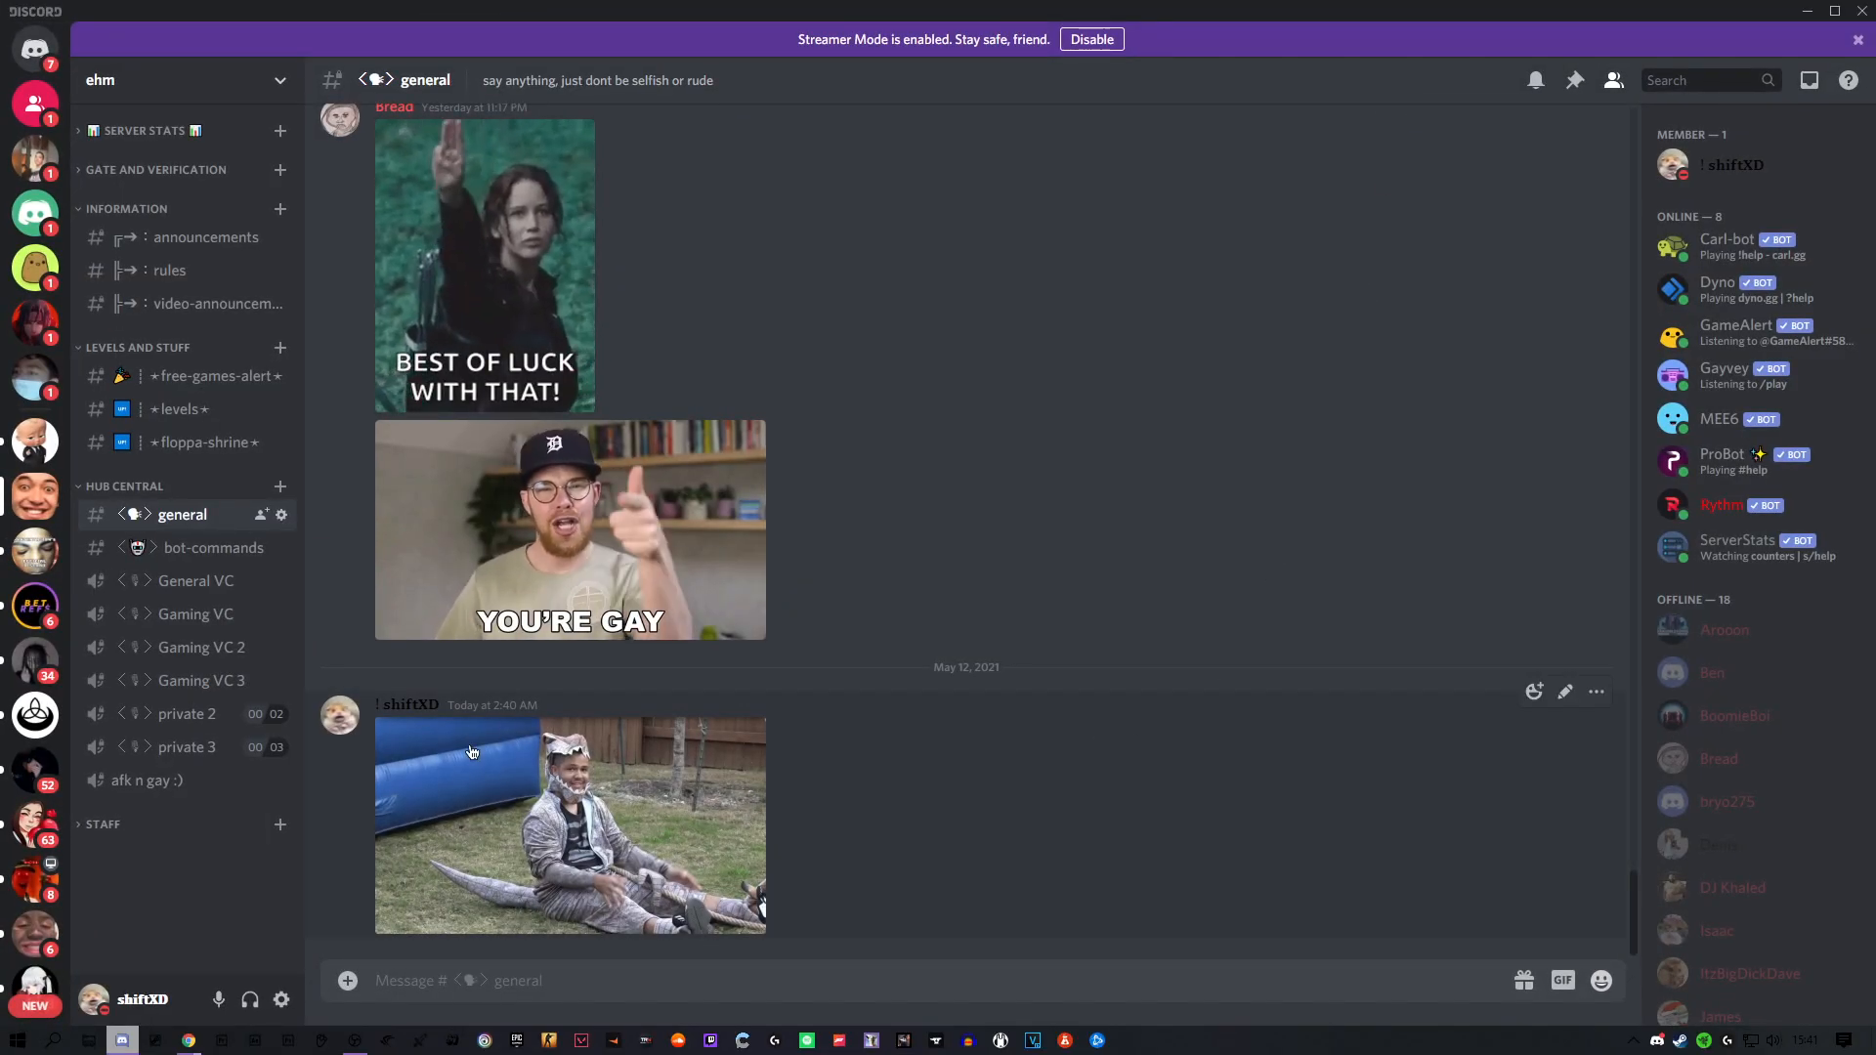